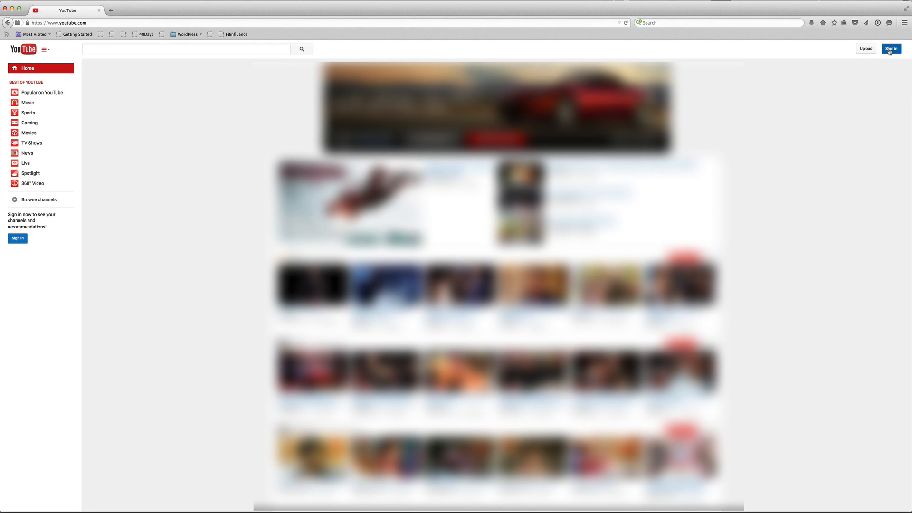
Step: Sign in to YouTube with a different account, reaching an empty Google sign-in form
click(890, 49)
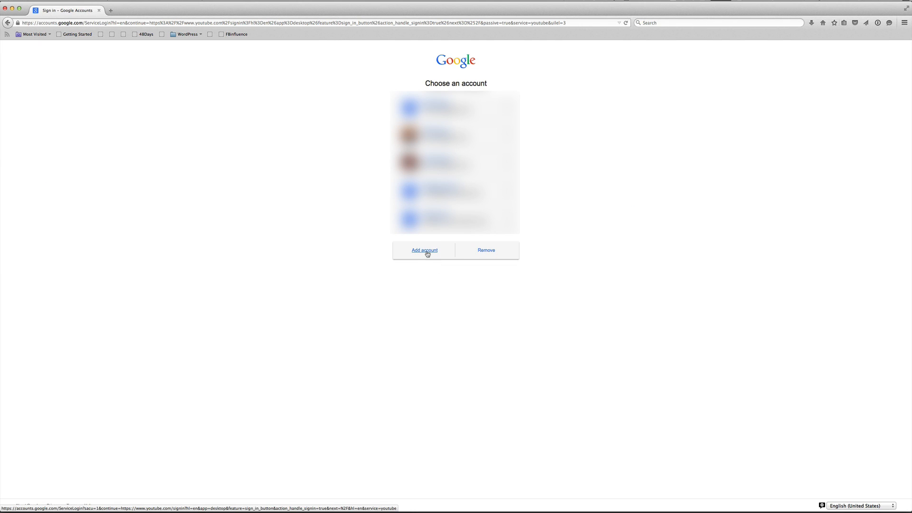
click(424, 250)
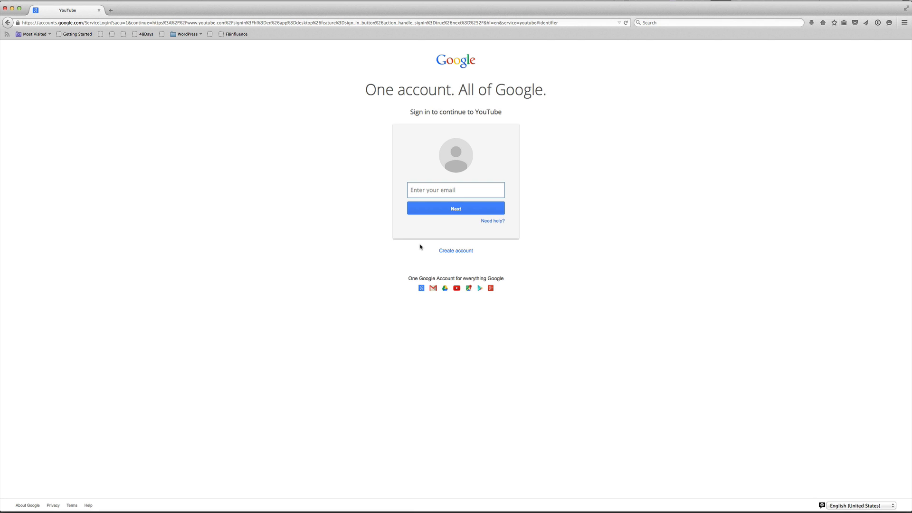
click(455, 190)
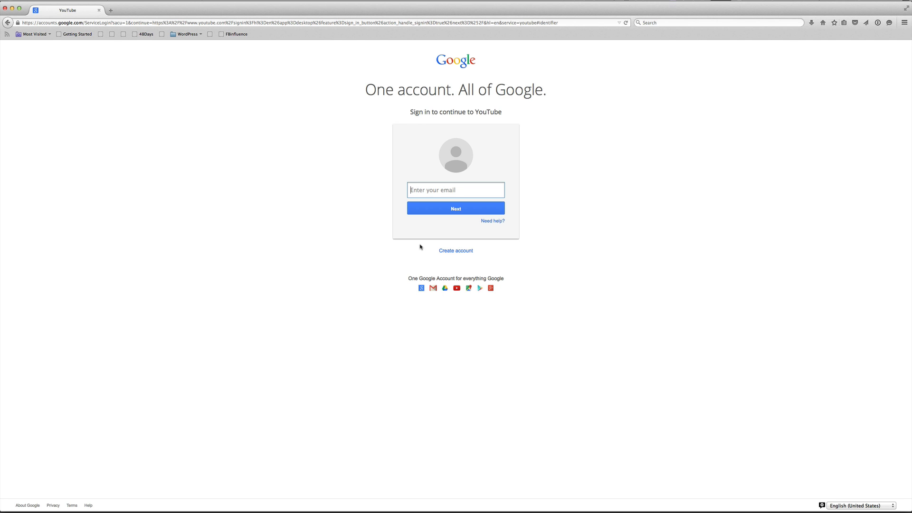
click(455, 190)
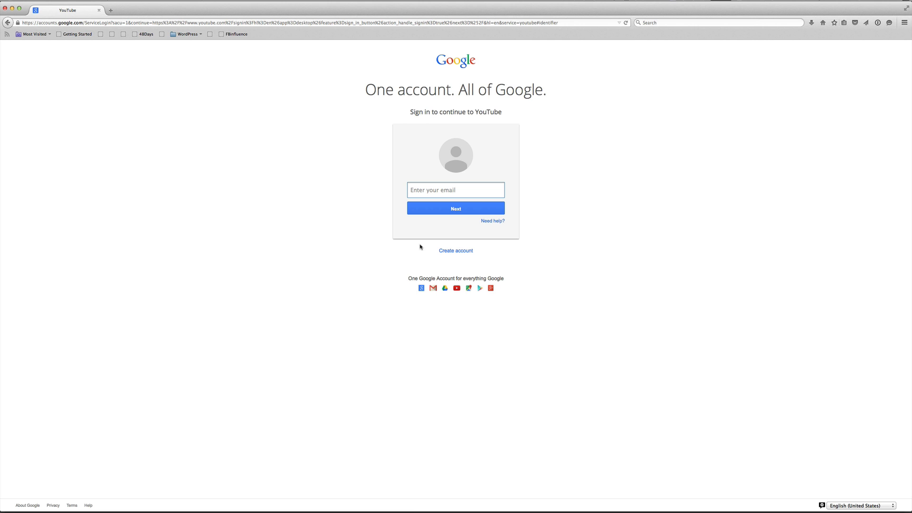
Step: Start a brand-new Google account and fill in name, email, password, birthday, gender, phone and location
click(456, 190)
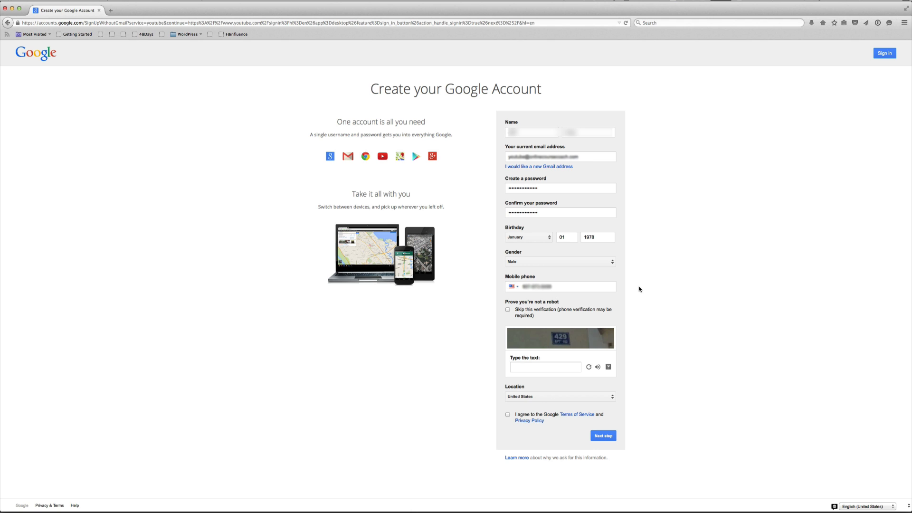
Step: Submit the sign-up, have the verification code texted to the phone and enter it
click(603, 436)
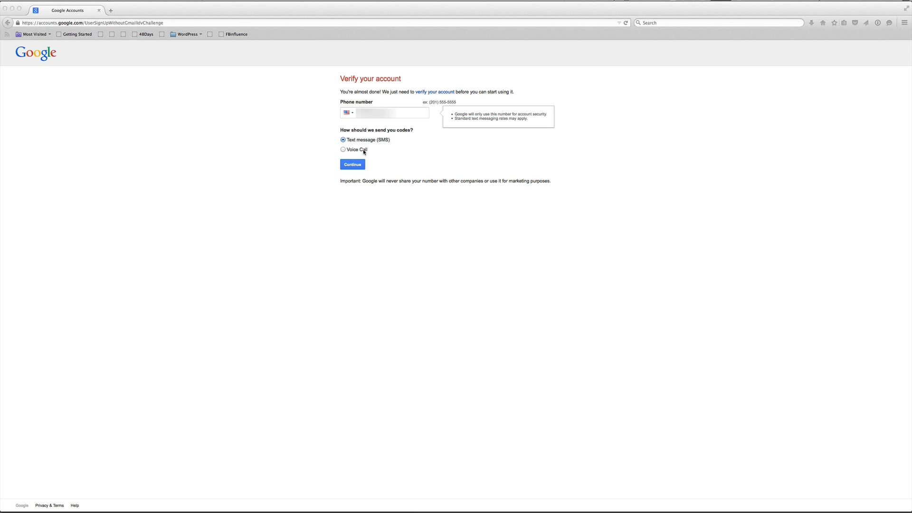
mouse_move(364, 152)
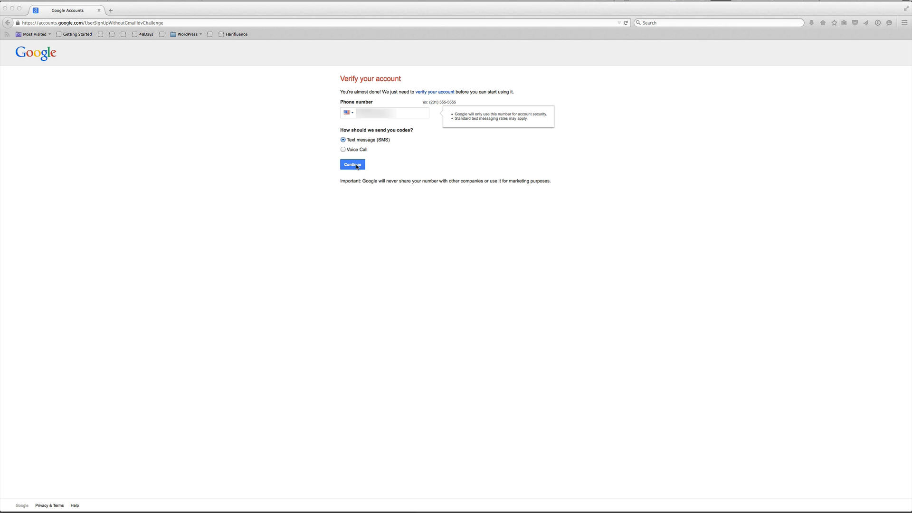
click(352, 165)
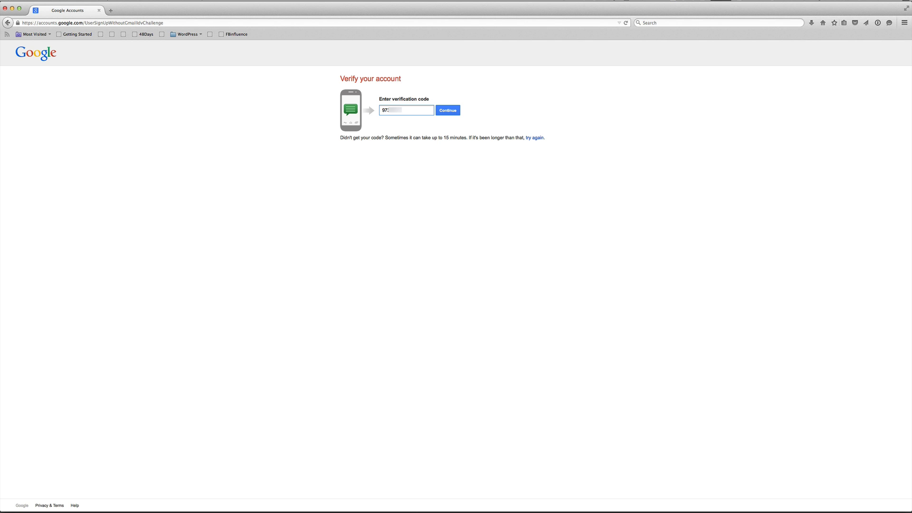
click(448, 110)
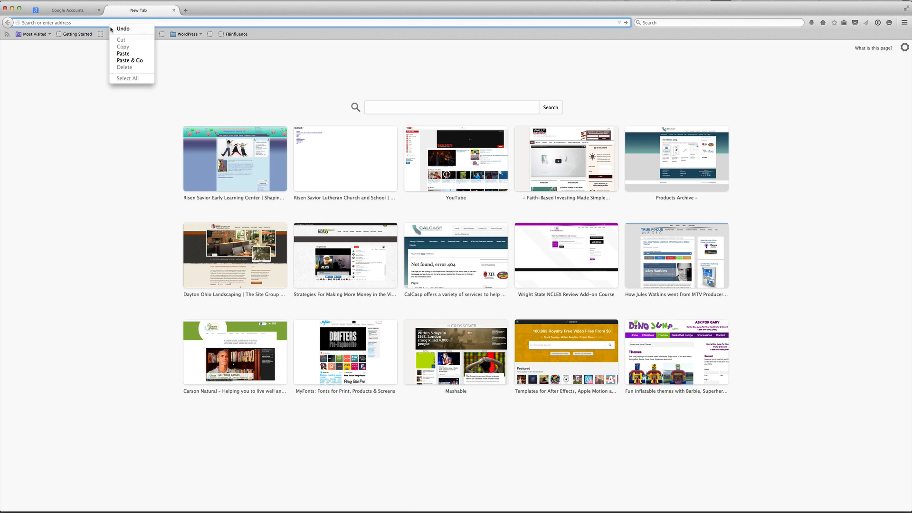
Step: Load the pasted address, confirm the new account and return to YouTube signed in
click(130, 61)
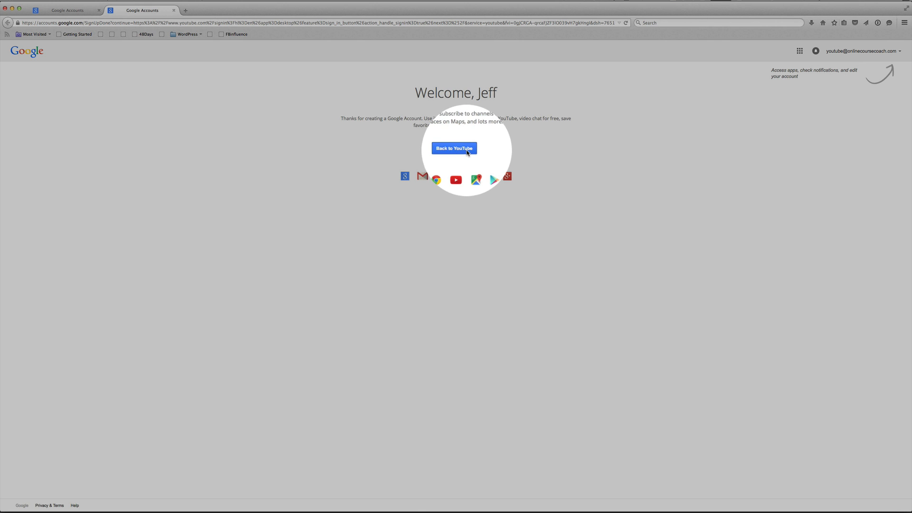
click(454, 148)
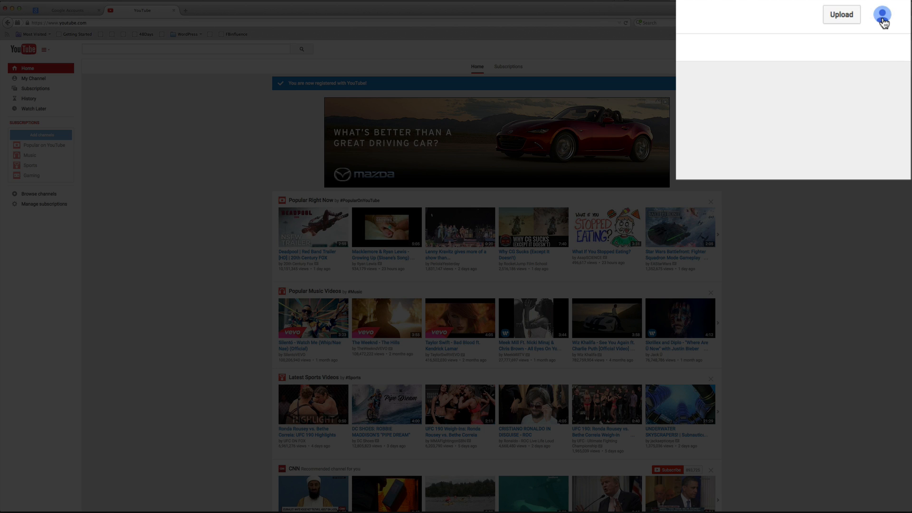
Step: From Creator Studio, start a channel and have an identity verification code texted to the phone
click(882, 14)
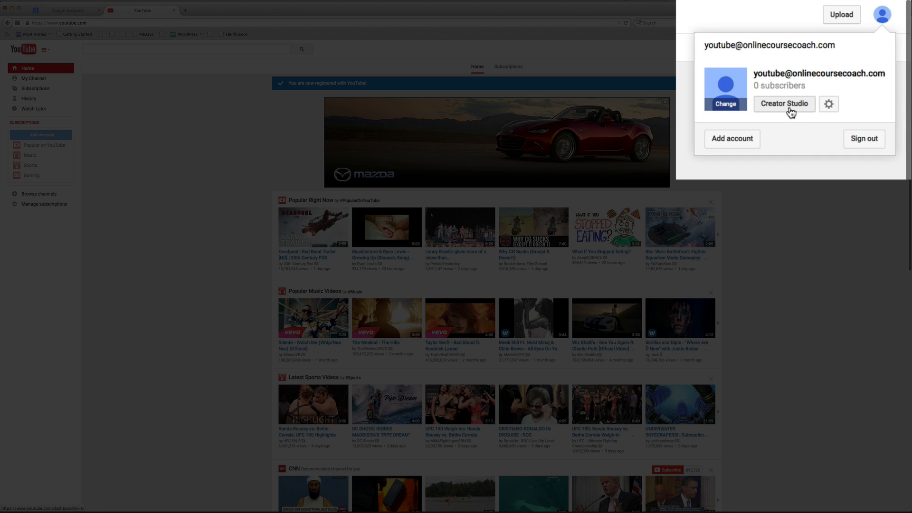
click(784, 103)
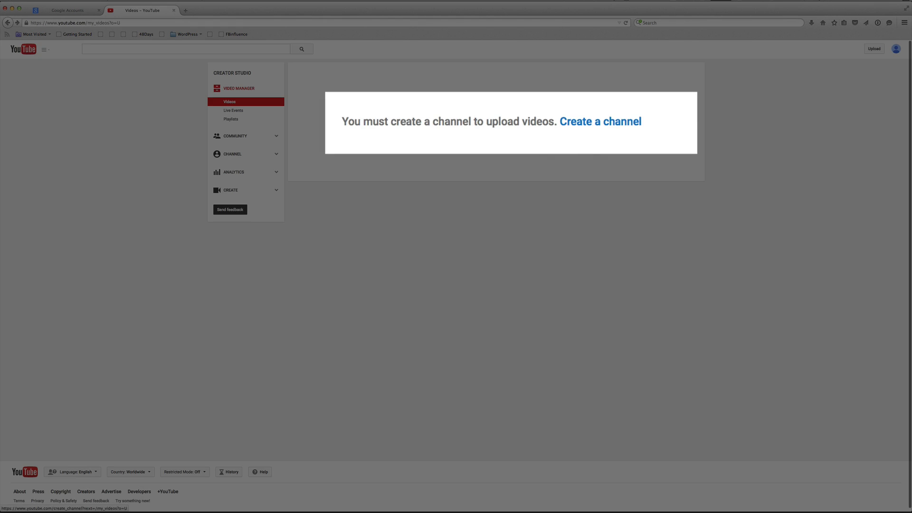
mouse_move(596, 155)
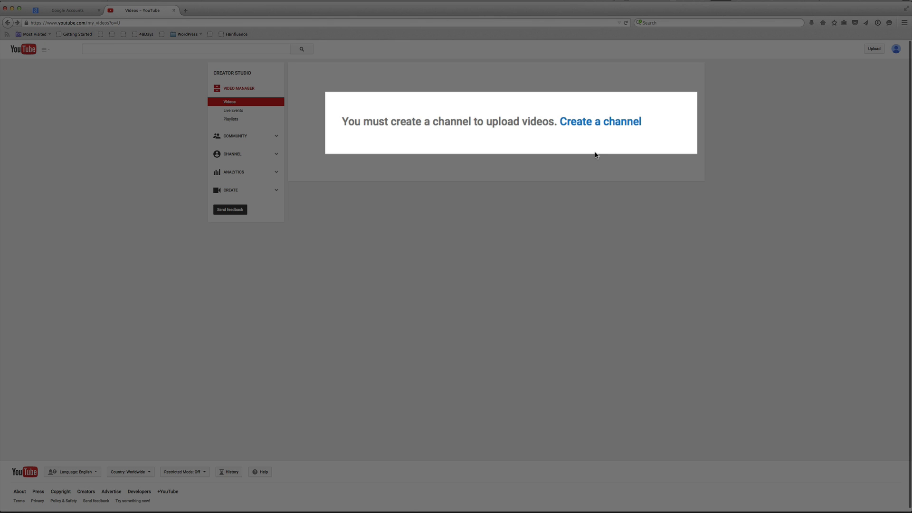
mouse_move(593, 153)
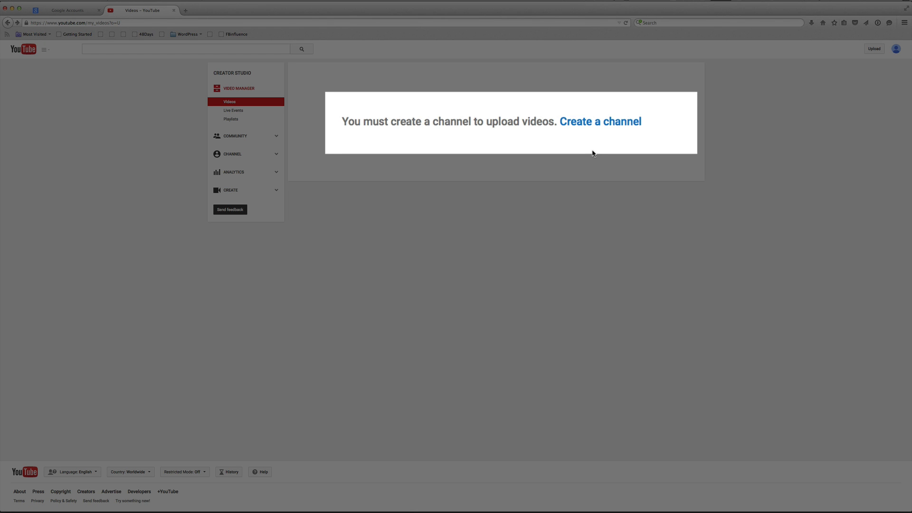
click(600, 122)
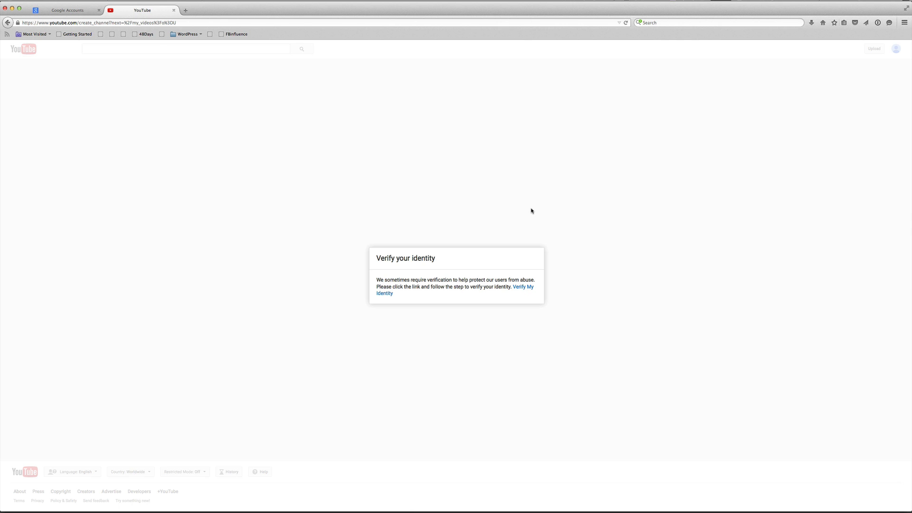
mouse_move(522, 287)
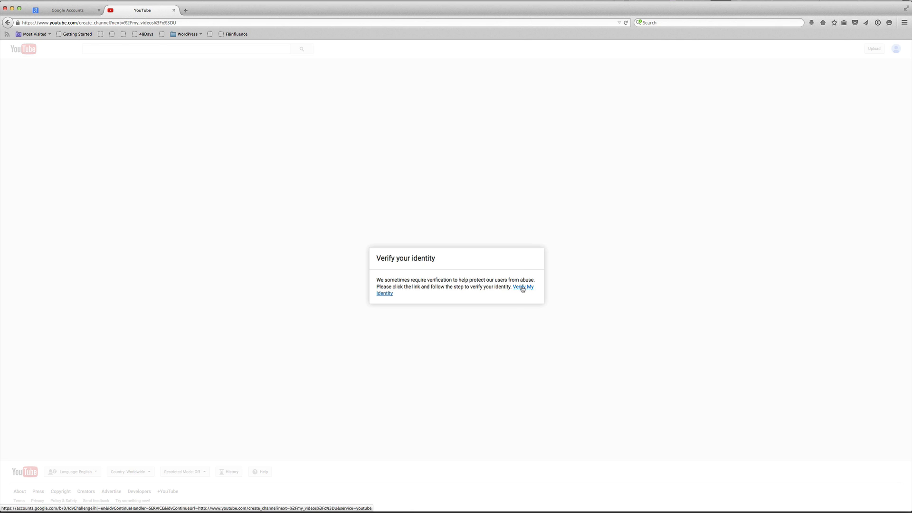
click(521, 287)
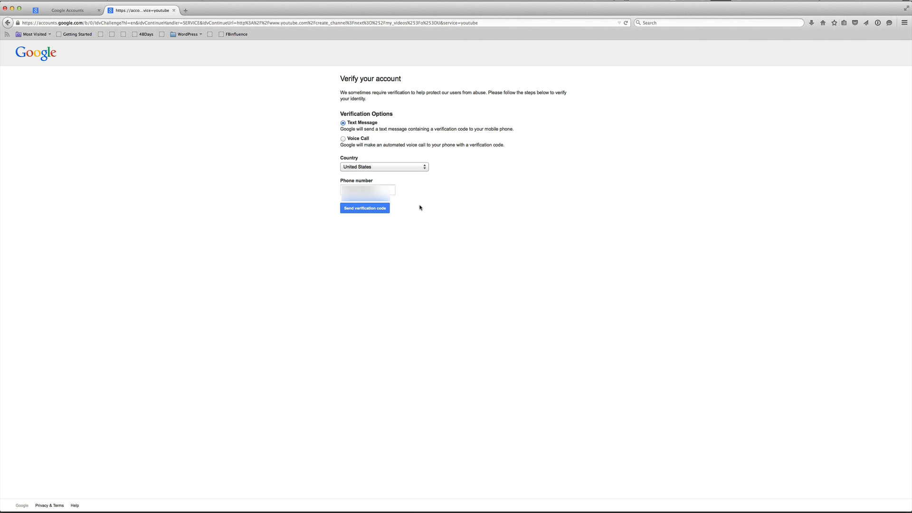
mouse_move(416, 207)
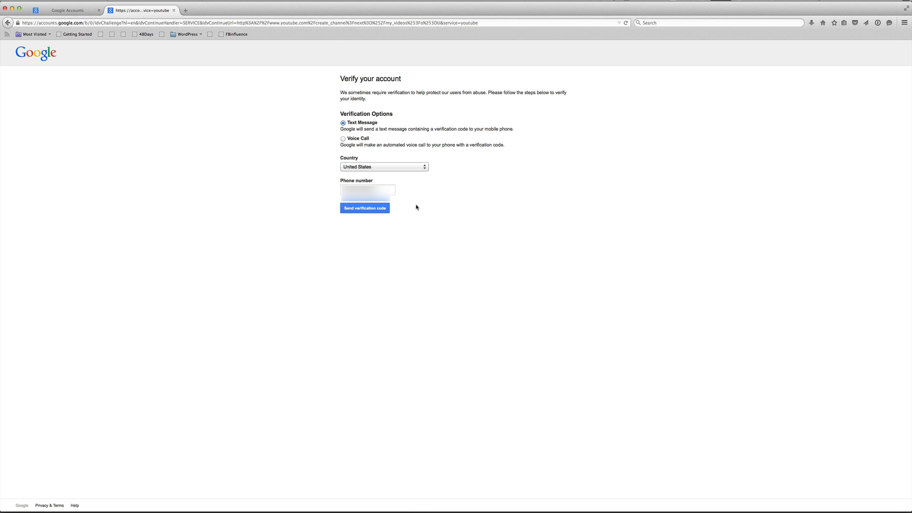
click(365, 208)
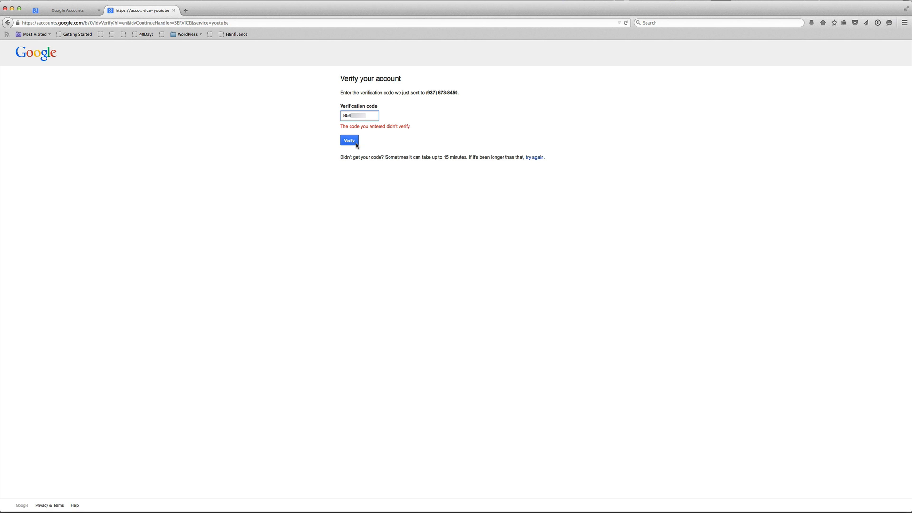
Step: Create the business channel 'Business Youtube Channel Example' as Company, Institution or Organization, agreeing to the Pages Terms
click(349, 141)
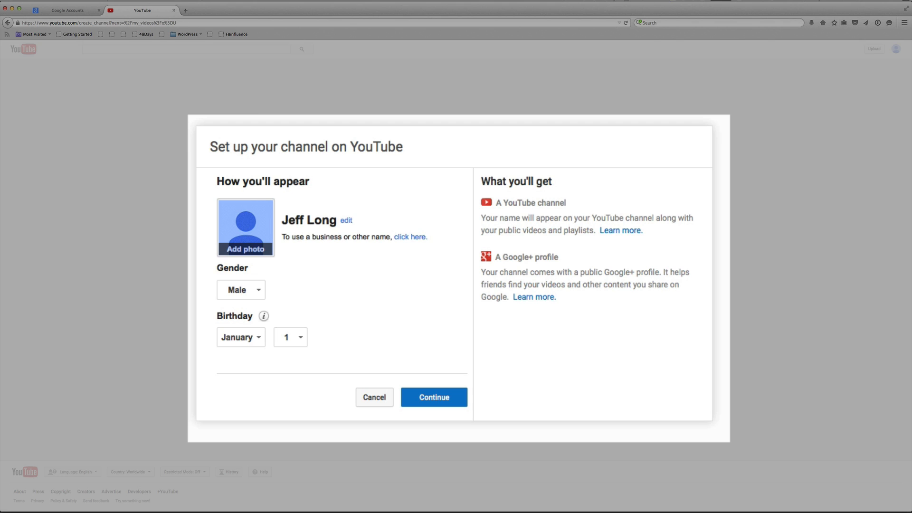
mouse_move(345, 222)
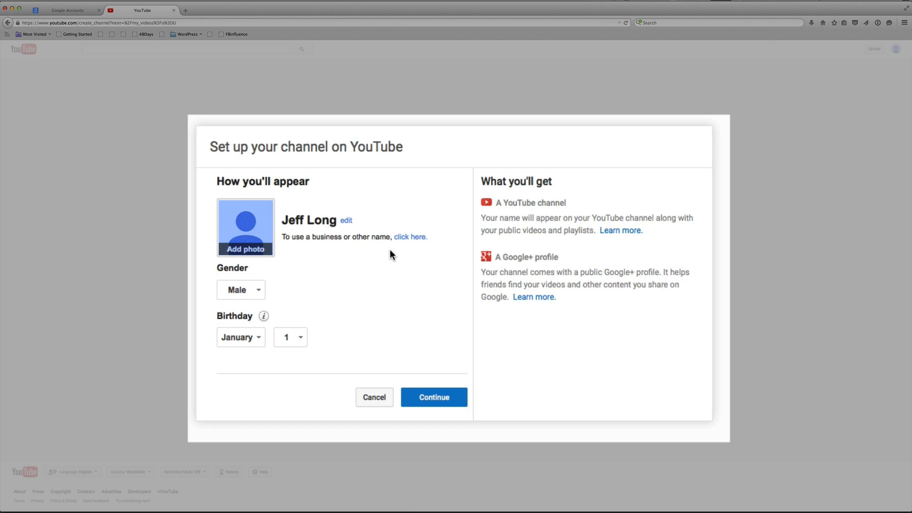
mouse_move(410, 237)
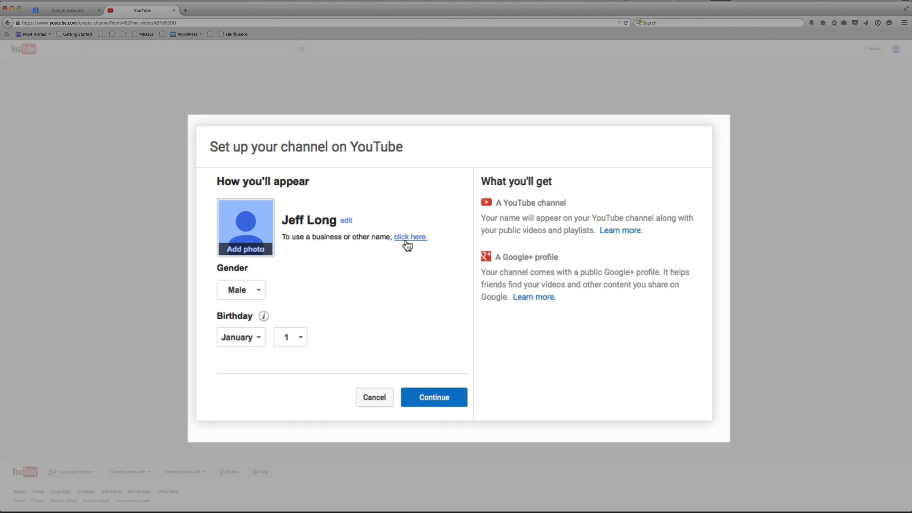
mouse_move(405, 244)
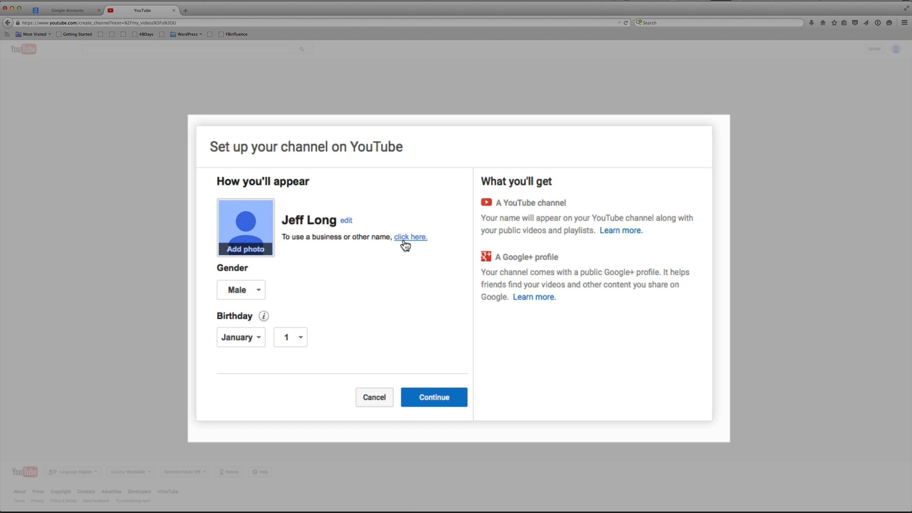
click(410, 237)
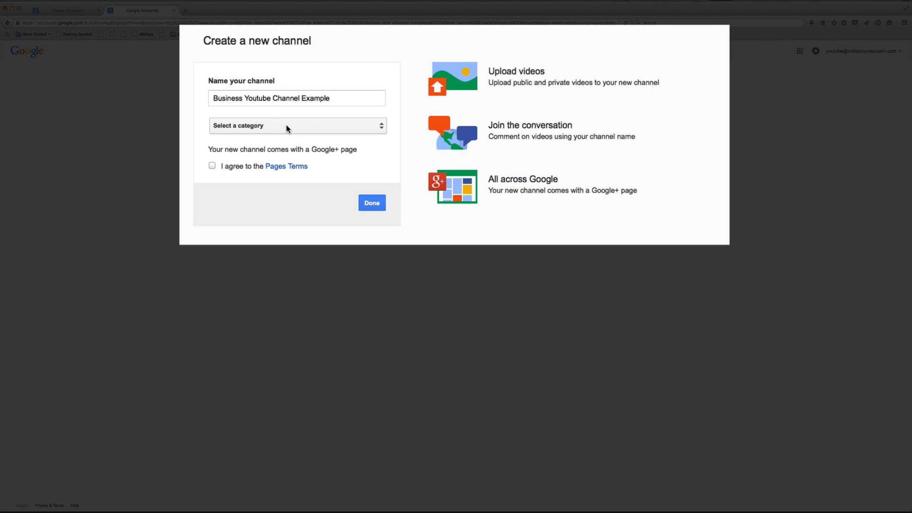
click(296, 126)
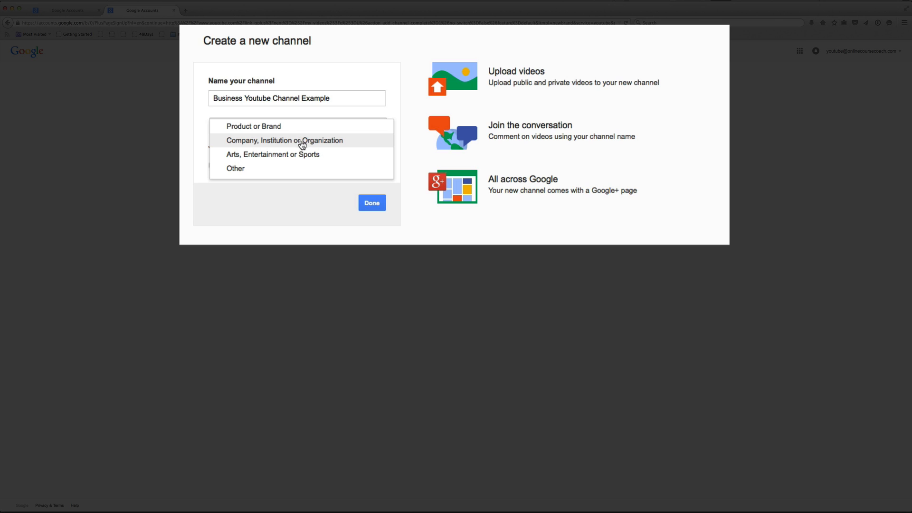
click(284, 141)
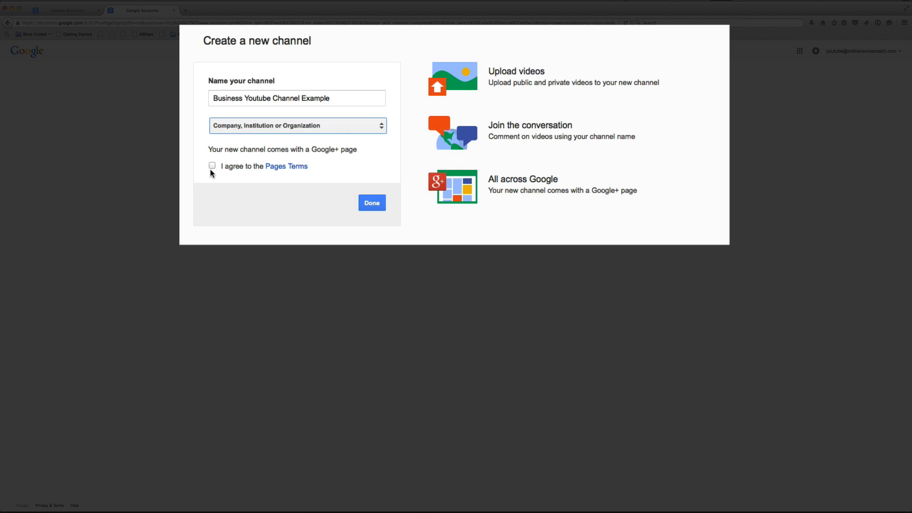
click(211, 165)
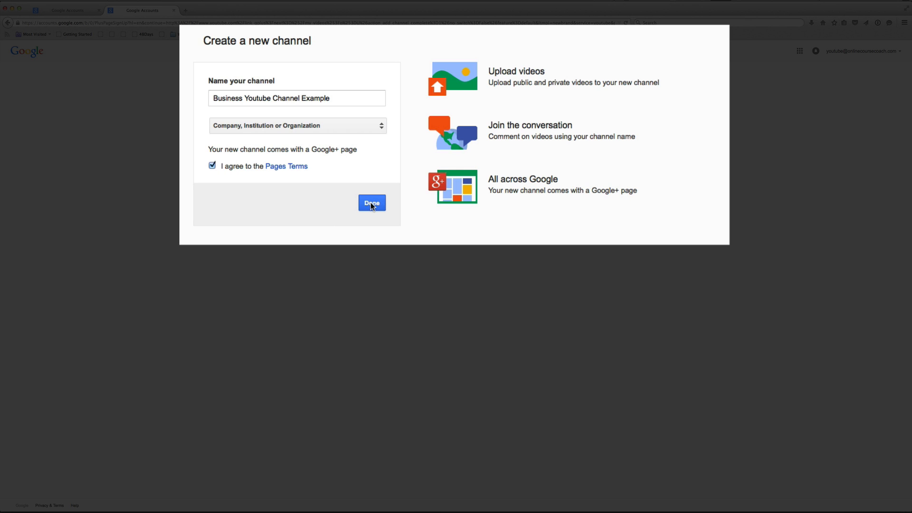
click(372, 203)
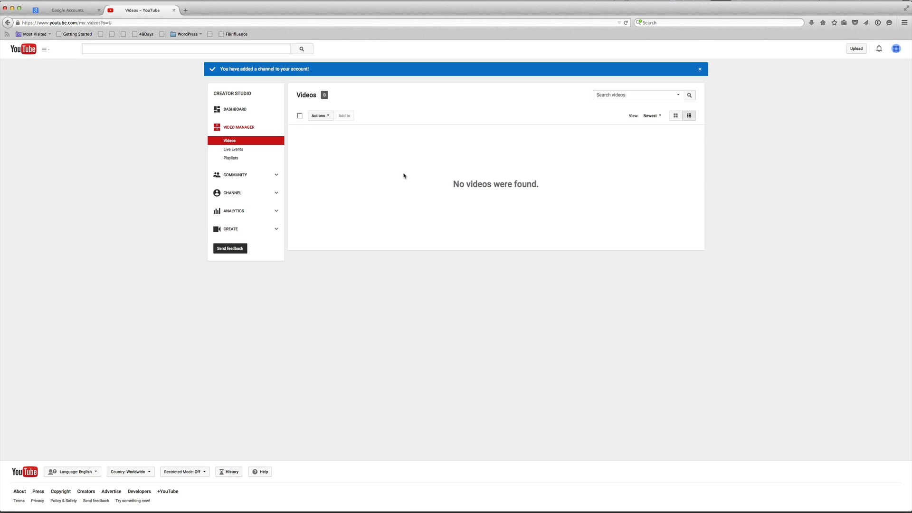
mouse_move(409, 174)
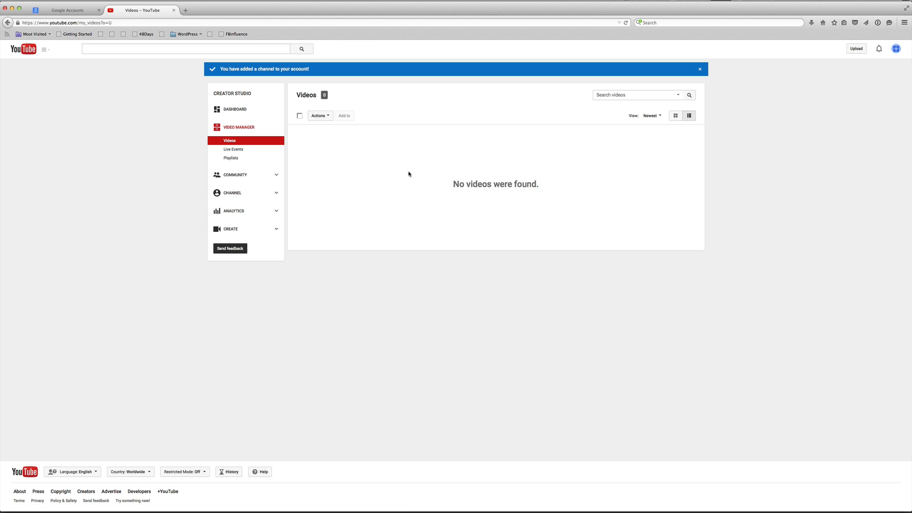
mouse_move(408, 172)
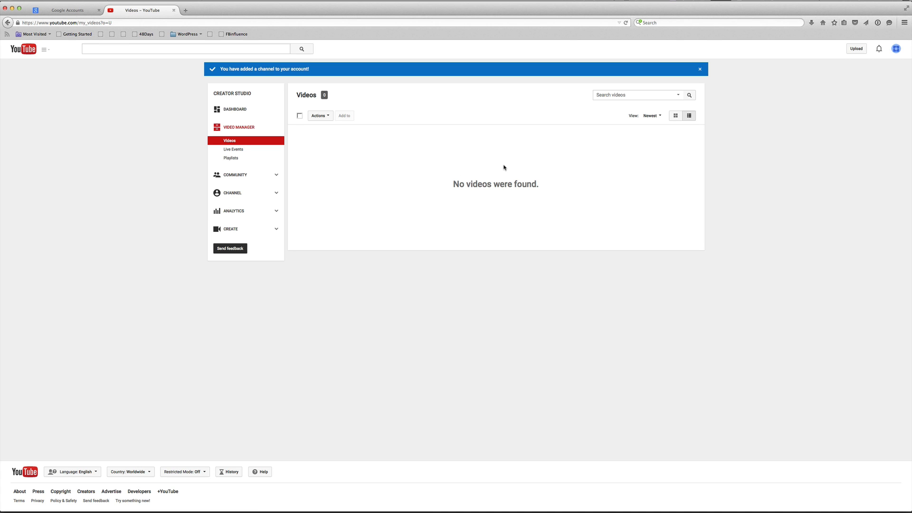
mouse_move(845, 100)
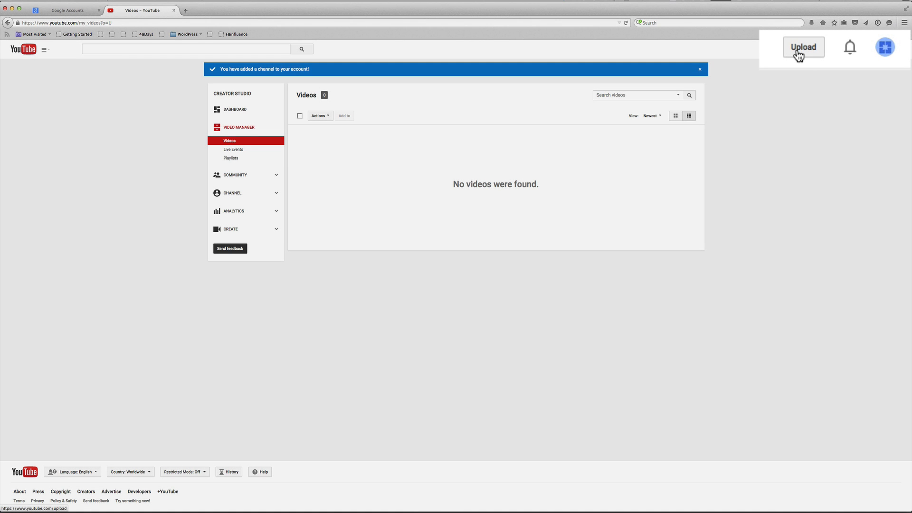
Step: Go from the empty Video Manager to the new channel's upload page
click(804, 47)
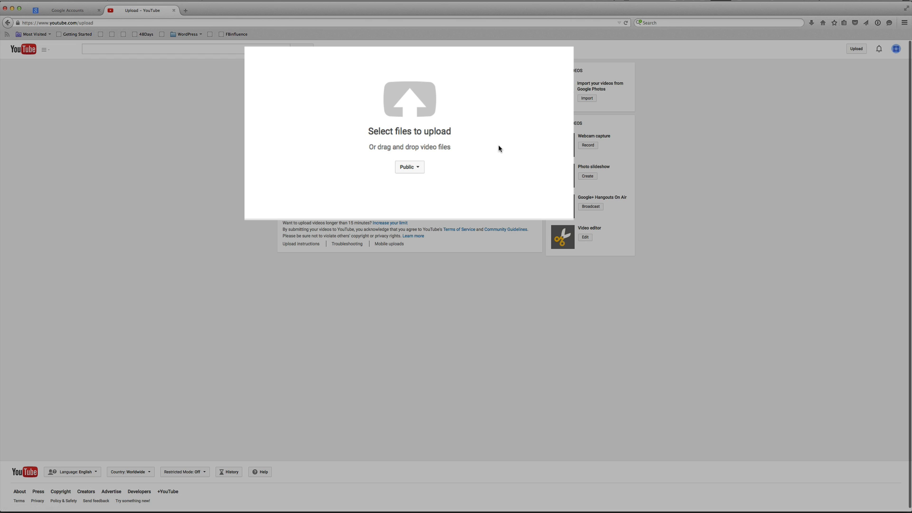
click(898, 48)
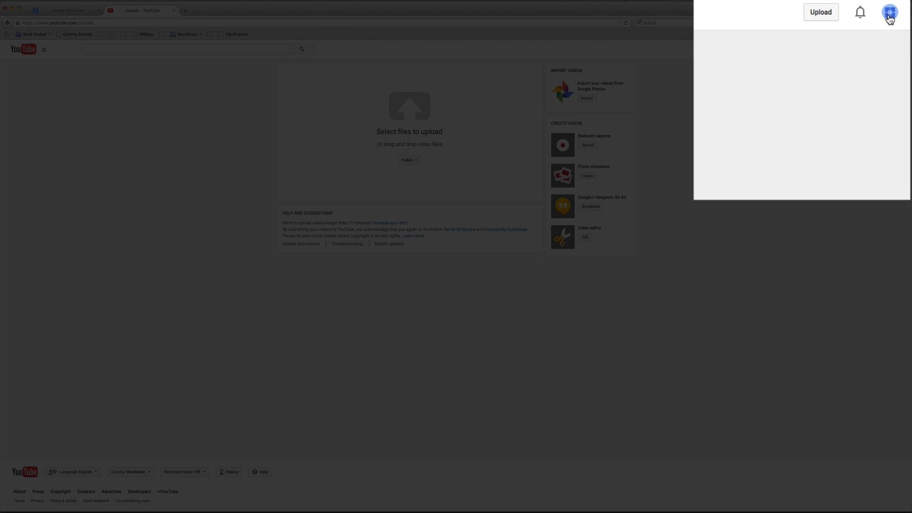
Step: Switch to the Business Youtube Channel Example channel and open its Creator Studio dashboard
click(890, 12)
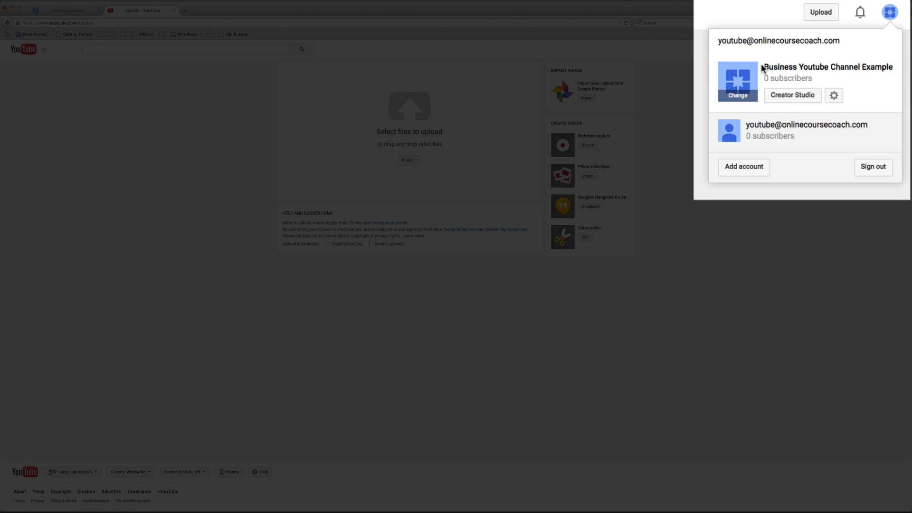
mouse_move(764, 68)
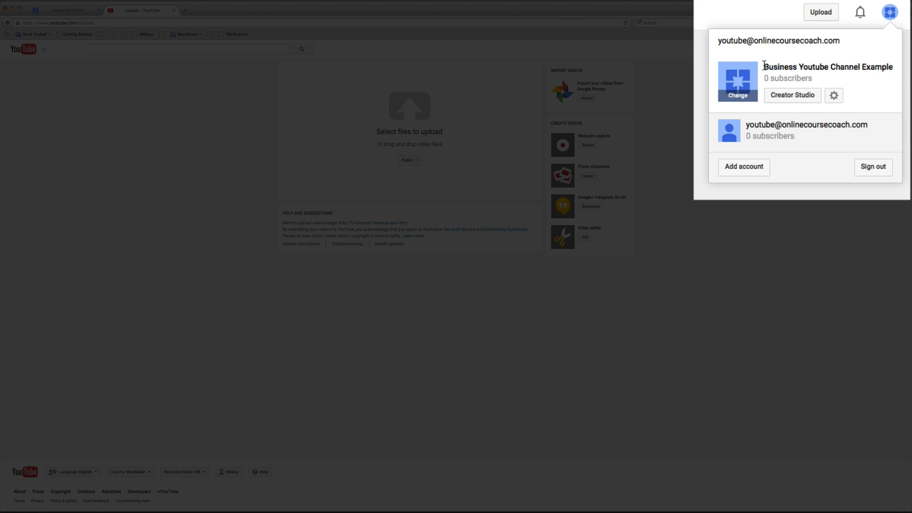
mouse_move(803, 136)
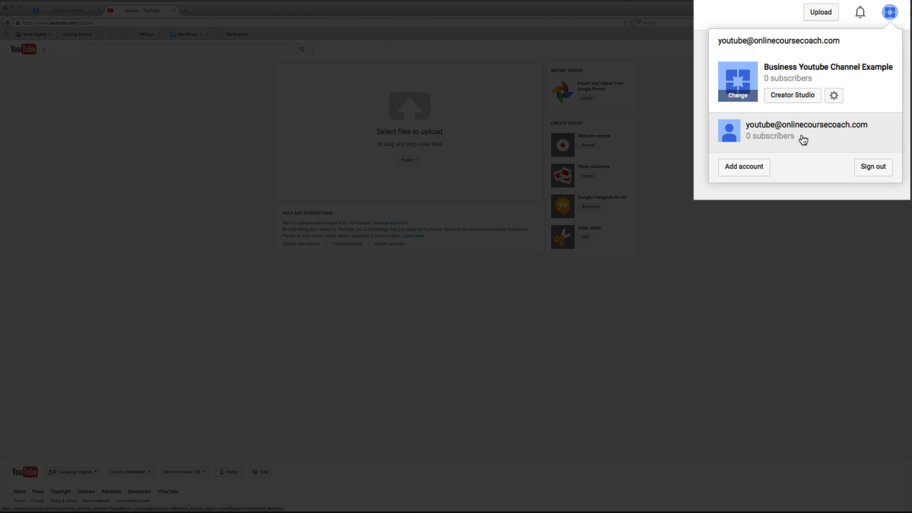
mouse_move(800, 140)
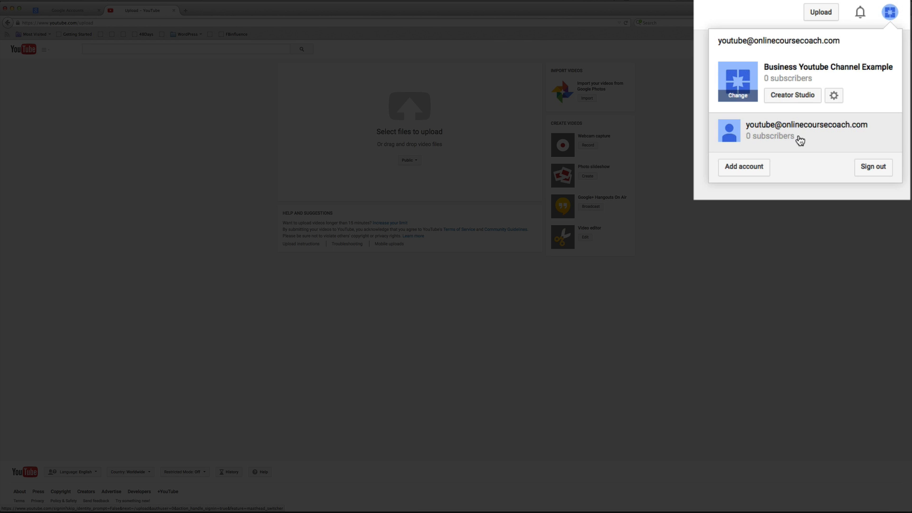
mouse_move(805, 142)
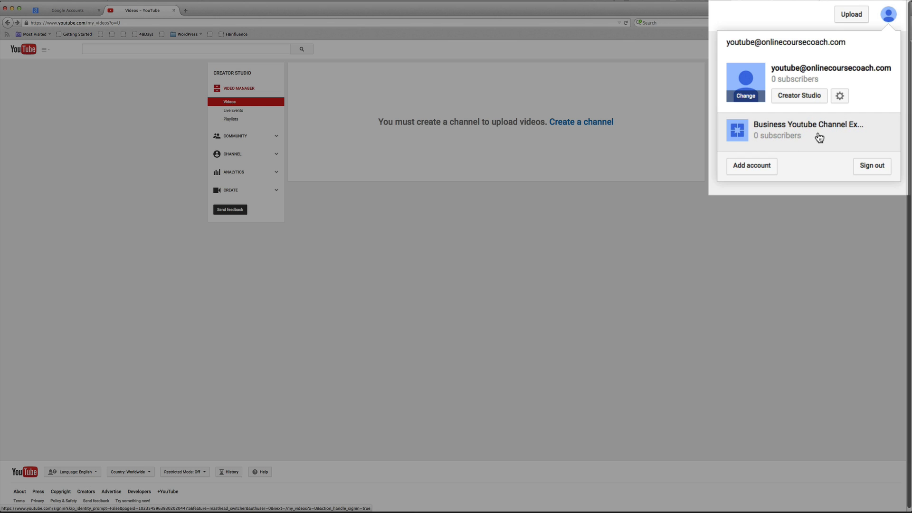
click(807, 130)
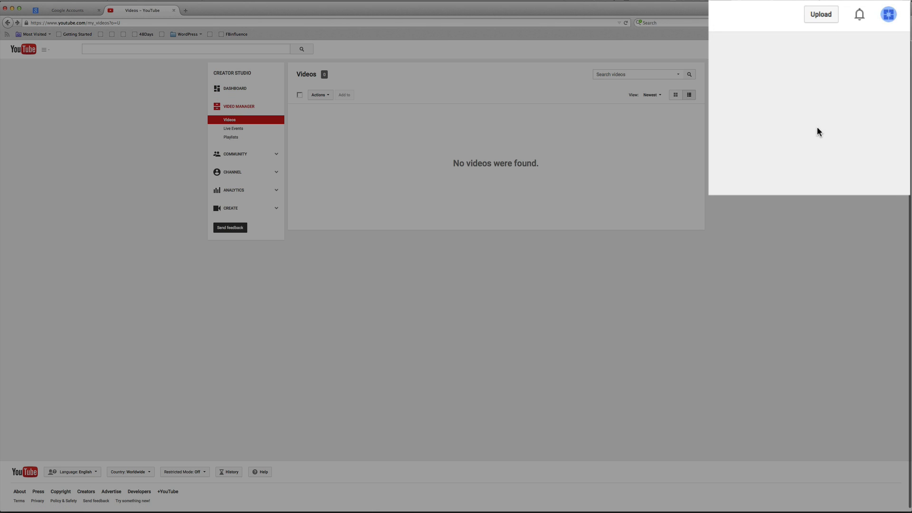
click(888, 15)
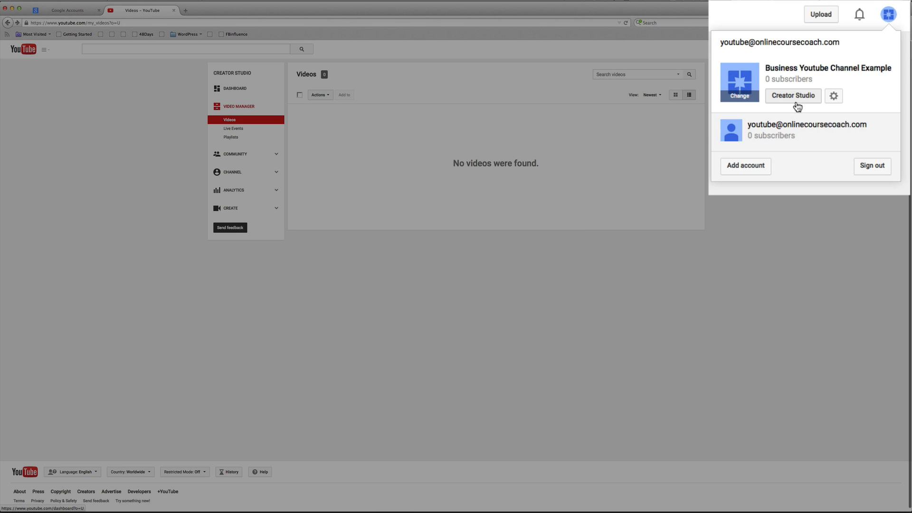
click(791, 96)
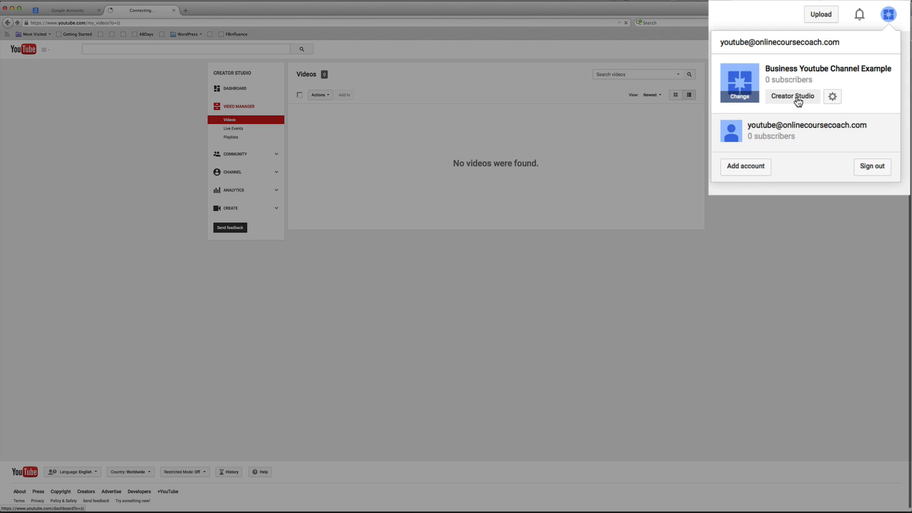
click(792, 96)
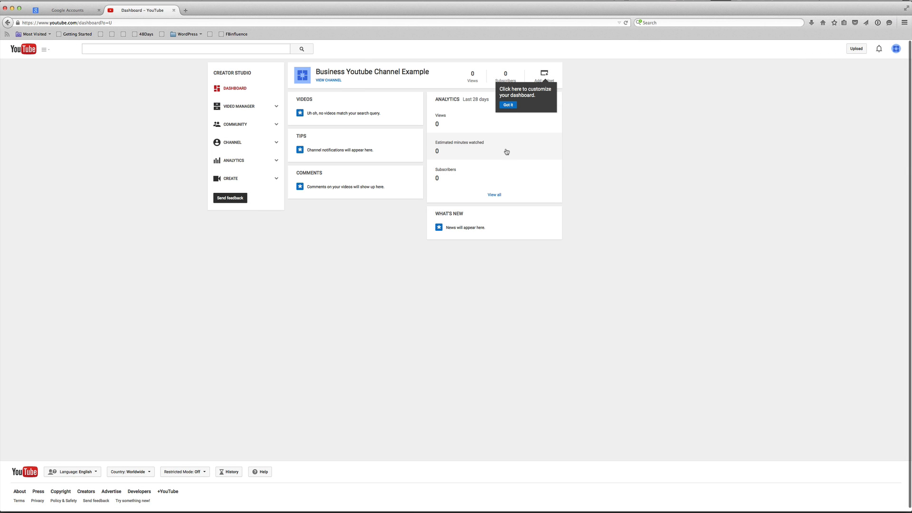